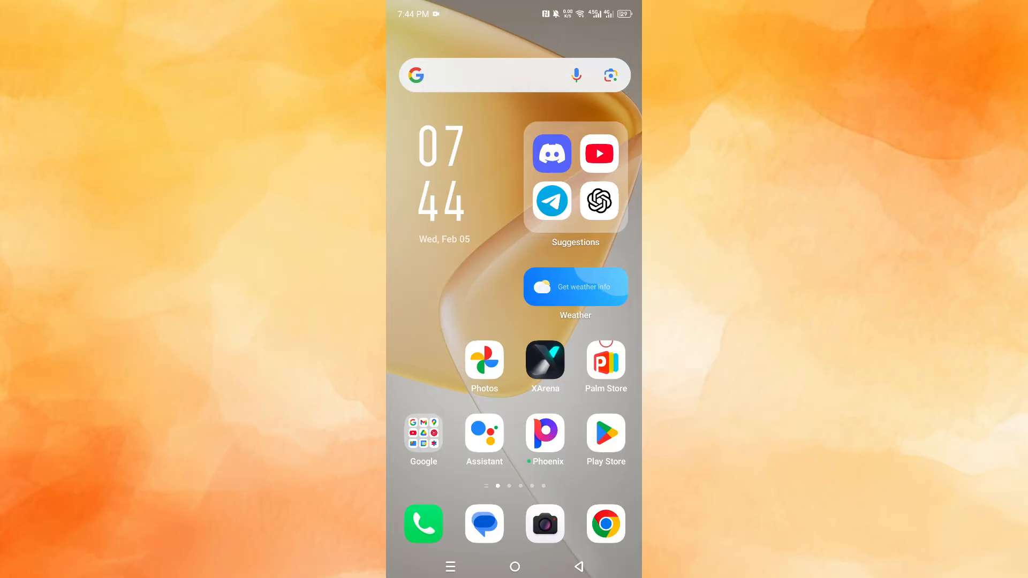
- Launch Telegram from the home screen and start the messaging sign-in
left_click(551, 201)
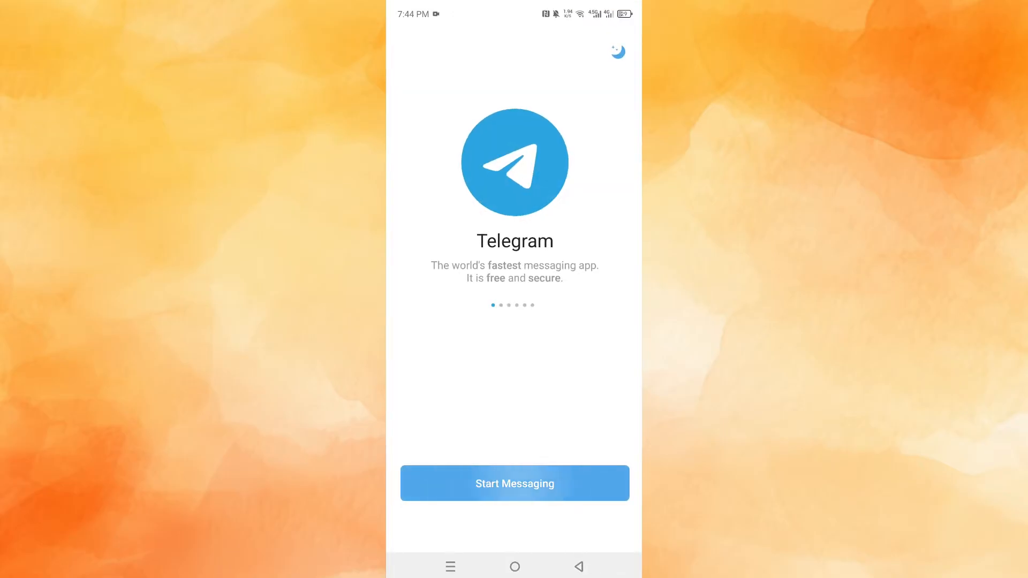
left_click(514, 482)
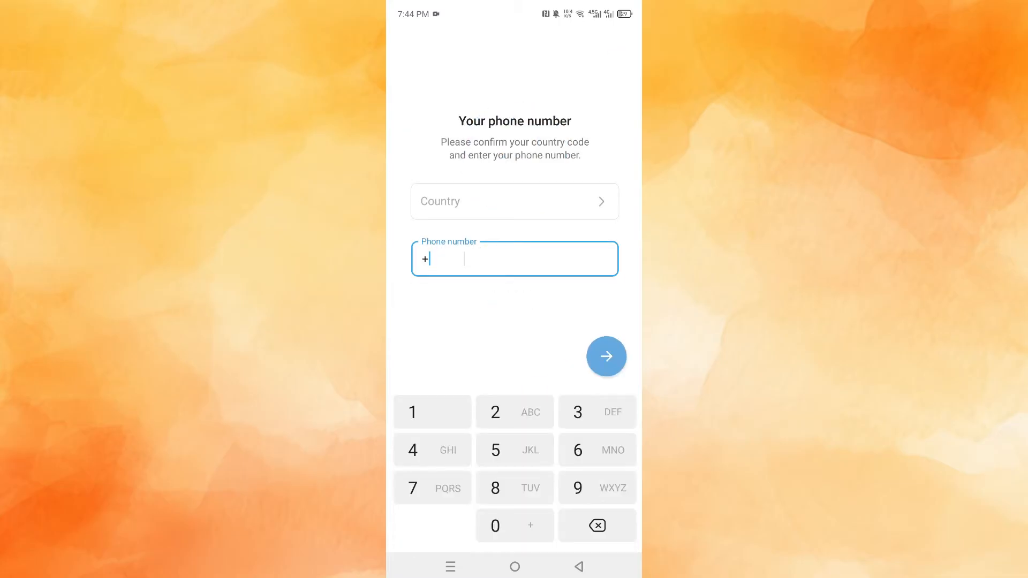
- Sign in with a Kenyan phone number and confirm it is correct
left_click(514, 201)
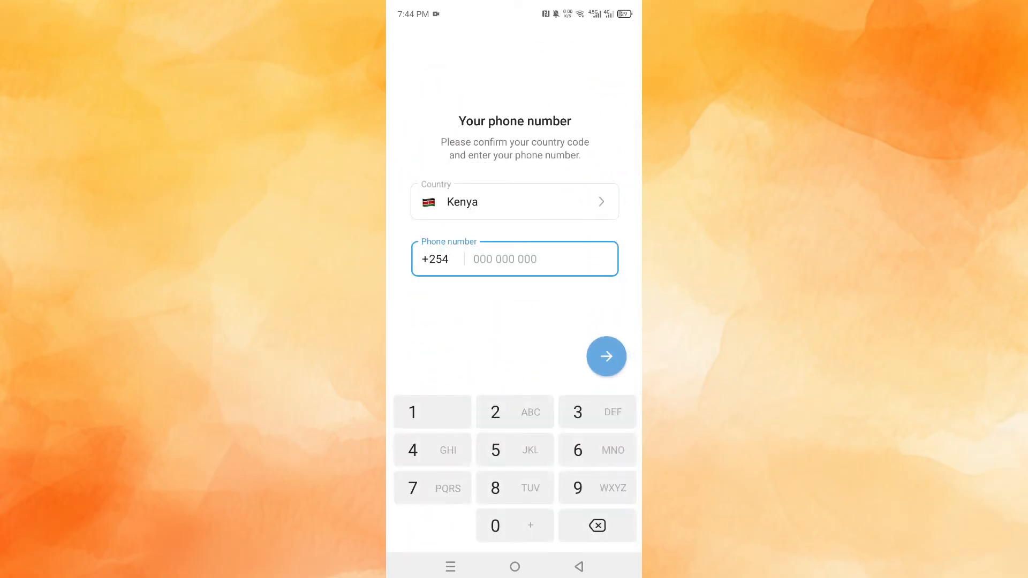
left_click(595, 487)
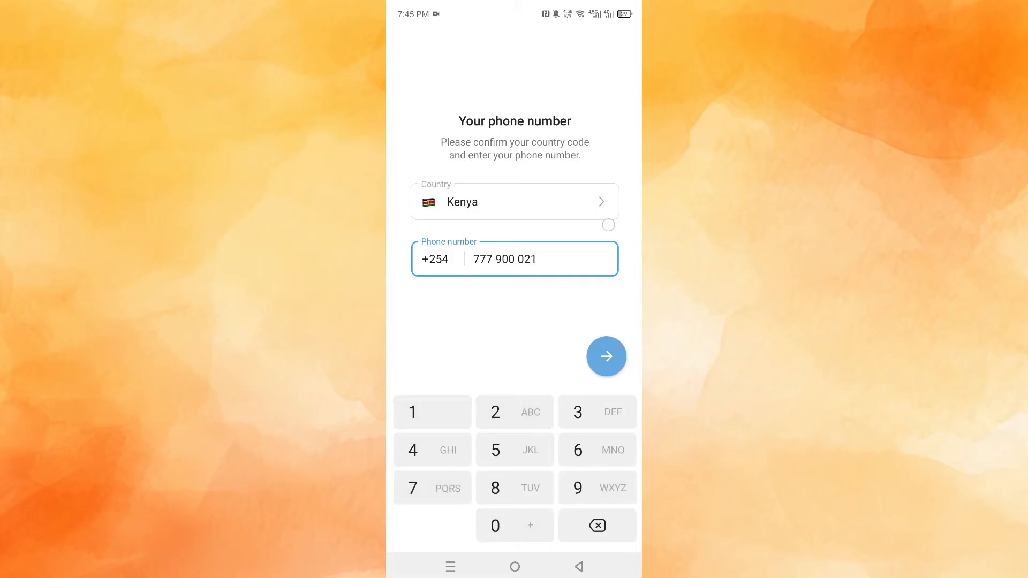
left_click(605, 356)
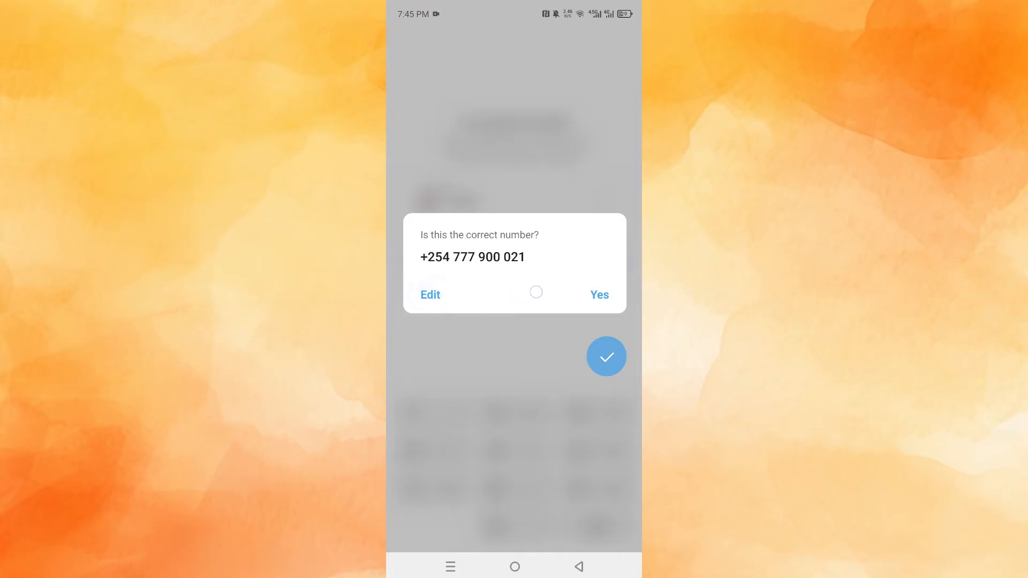
left_click(598, 294)
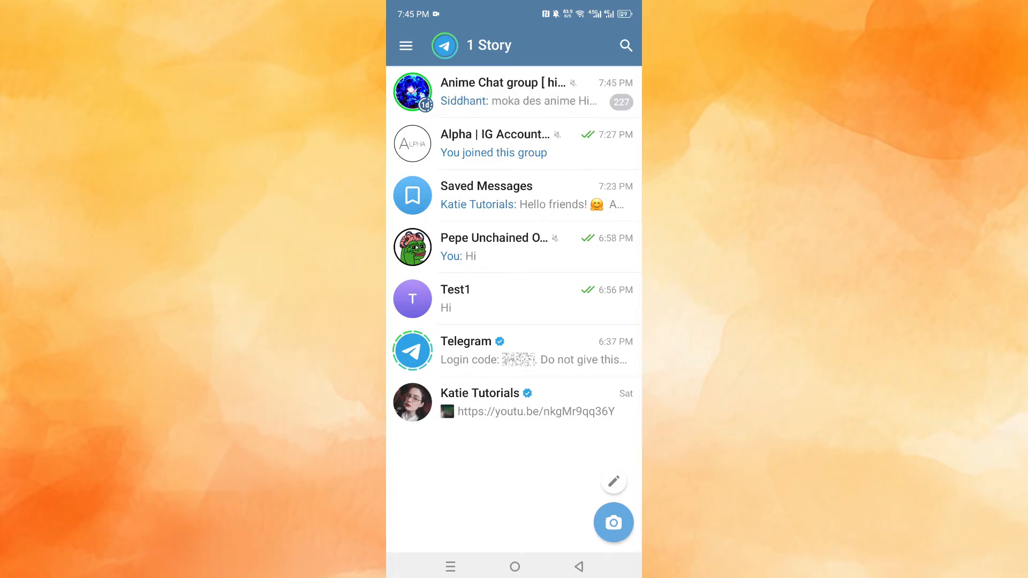
- Go through the menu and Settings to the Devices page
left_click(406, 46)
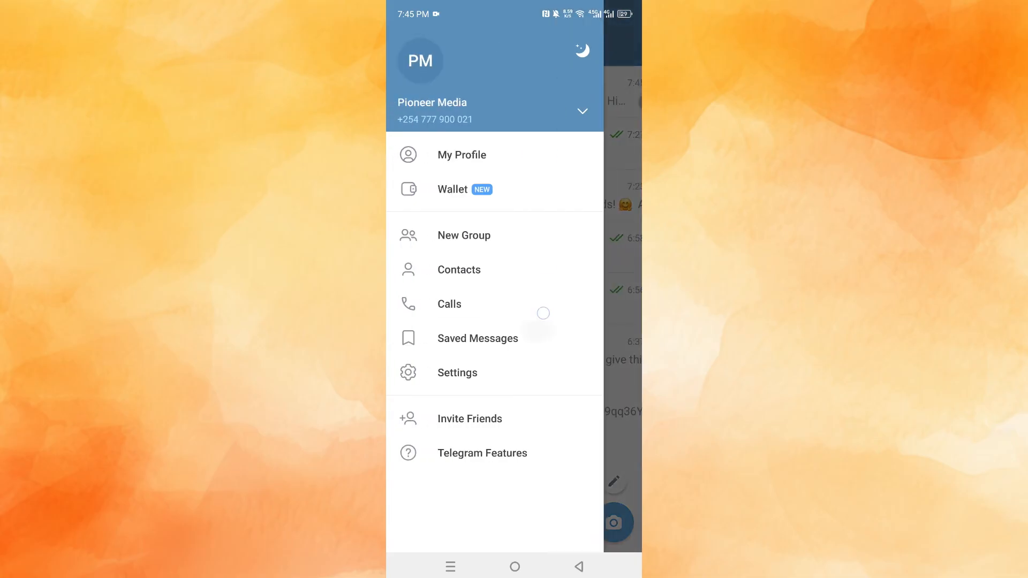
left_click(457, 373)
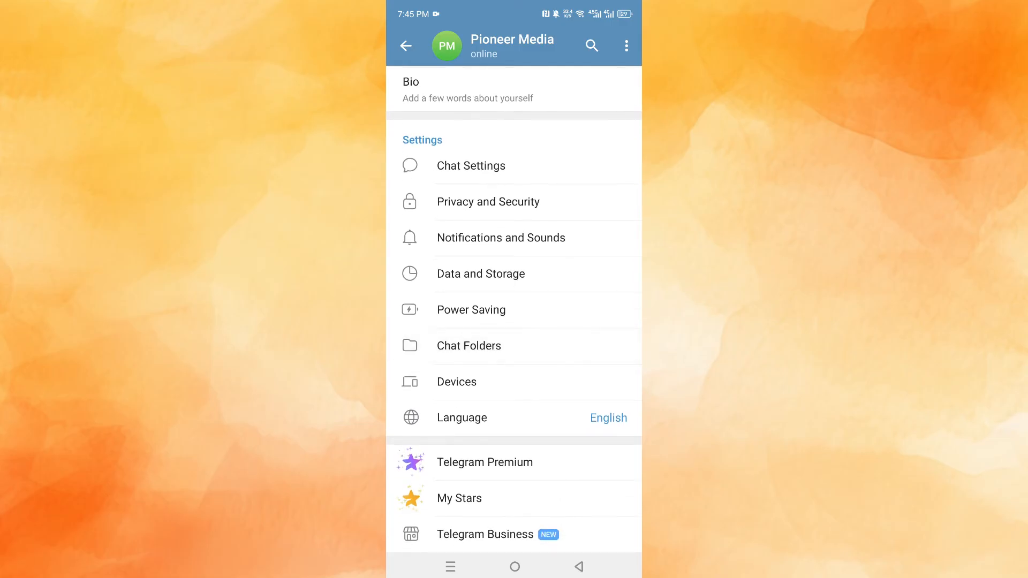
left_click(456, 381)
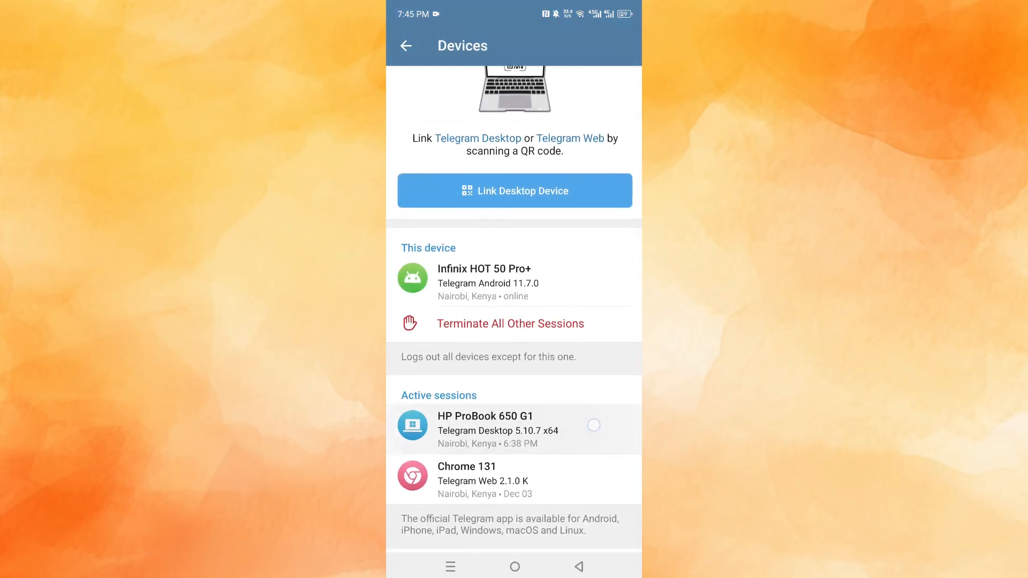
- Scroll Active sessions and view the HP ProBook 650 G1 session details
scroll("down", 3)
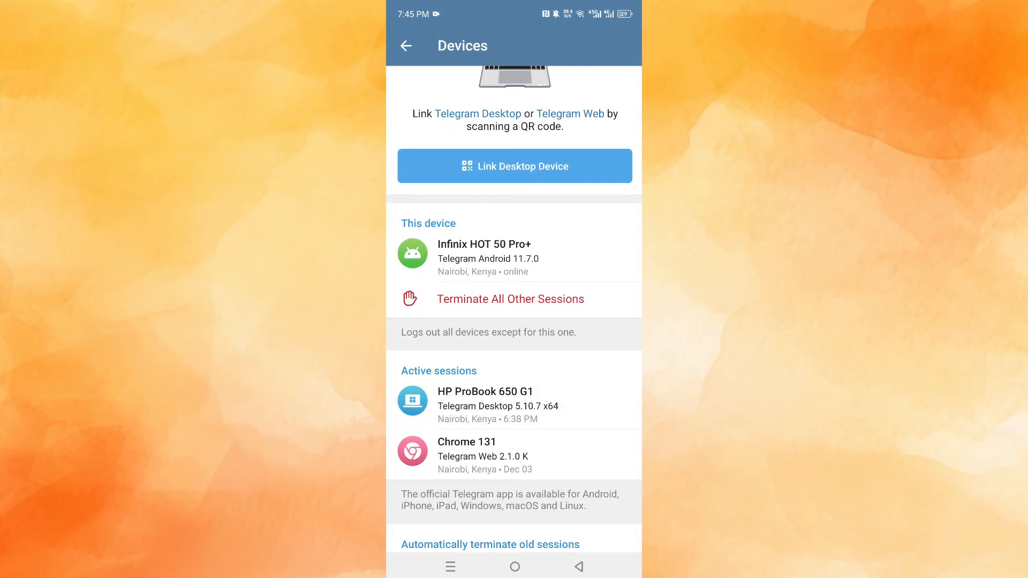
left_click(509, 299)
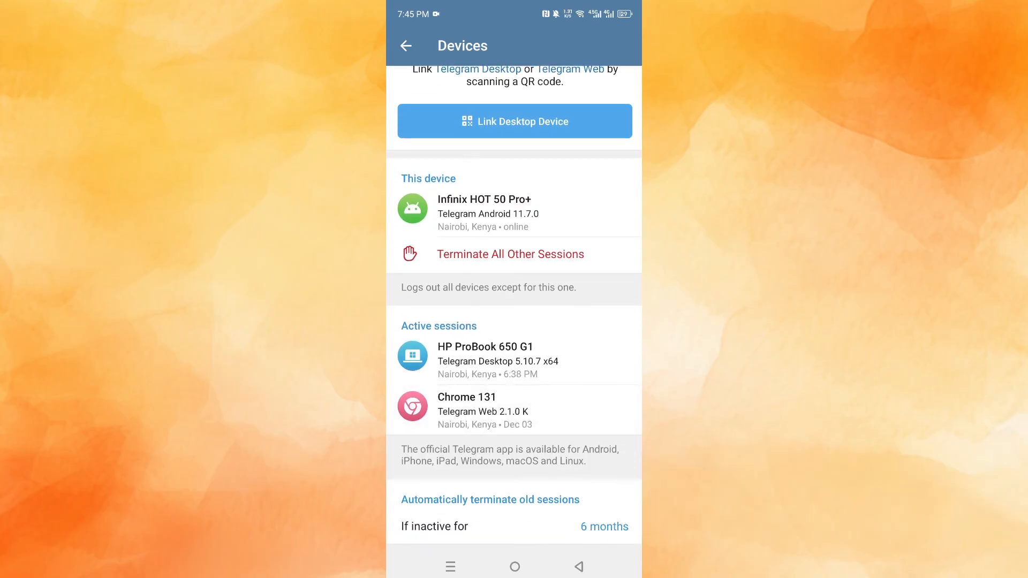
left_click(485, 360)
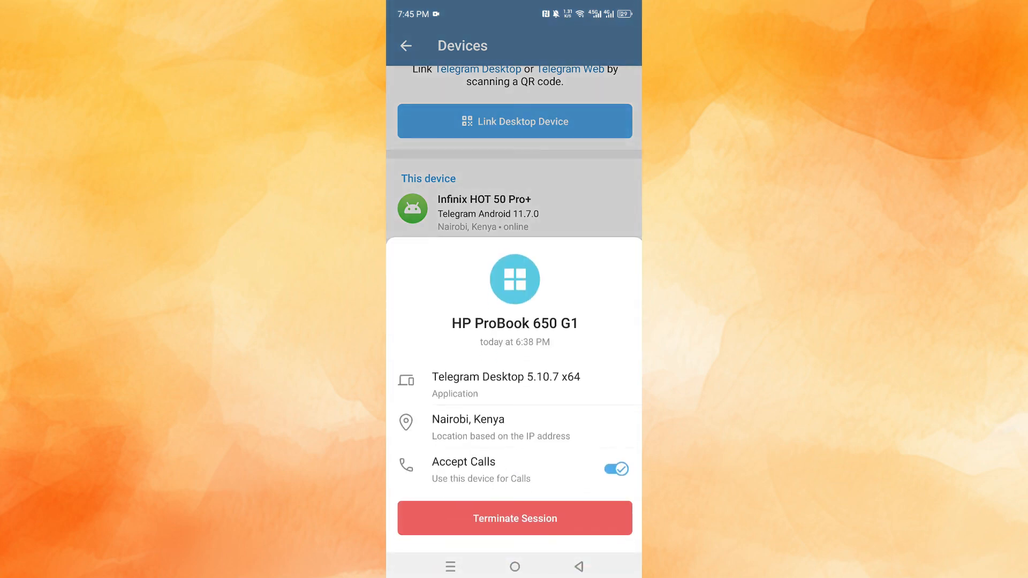